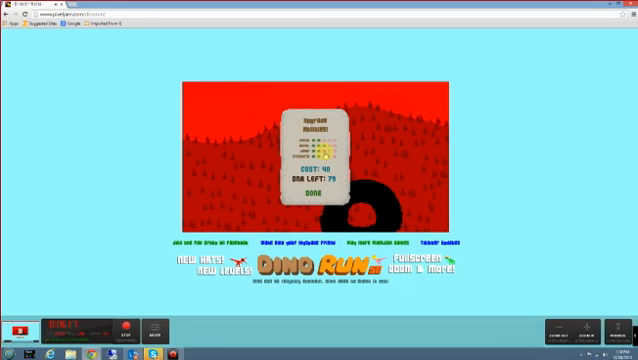
Let the dino's run end so the game-over score-submission screen appears
{"action": "left_click", "coordinate": [318, 150]}
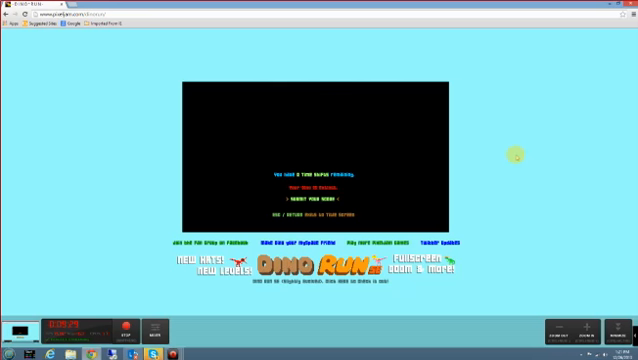
{"action": "mouse_move", "coordinate": [513, 158]}
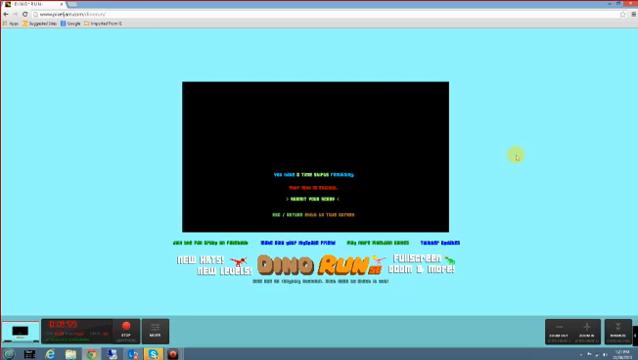
{"action": "mouse_move", "coordinate": [140, 300]}
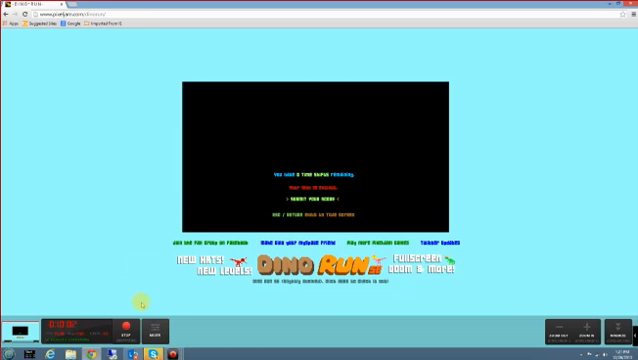